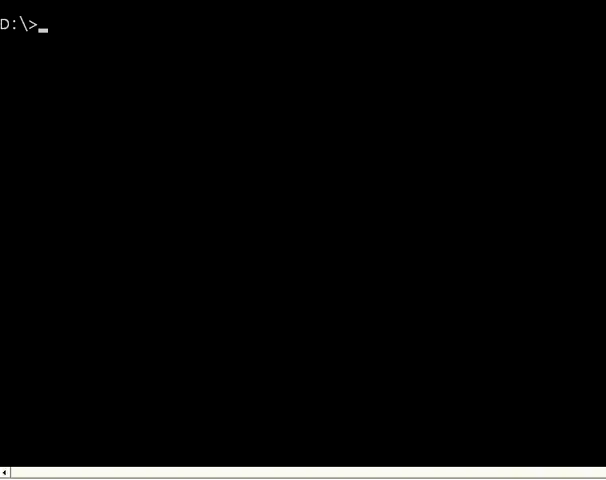
{"action": "type", "text": "perl p4"}
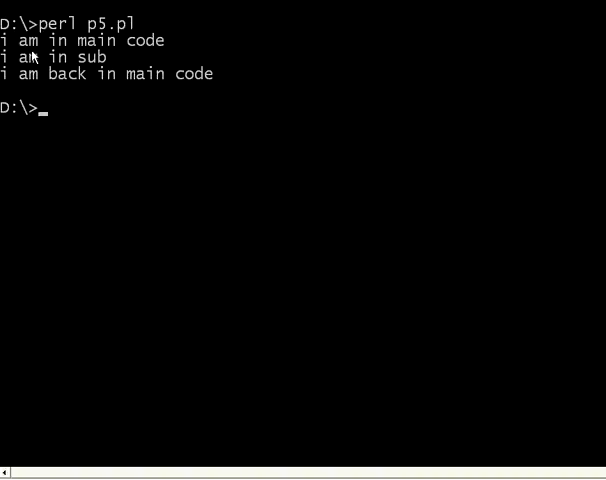
{"action": "mouse_move", "coordinate": [76, 62]}
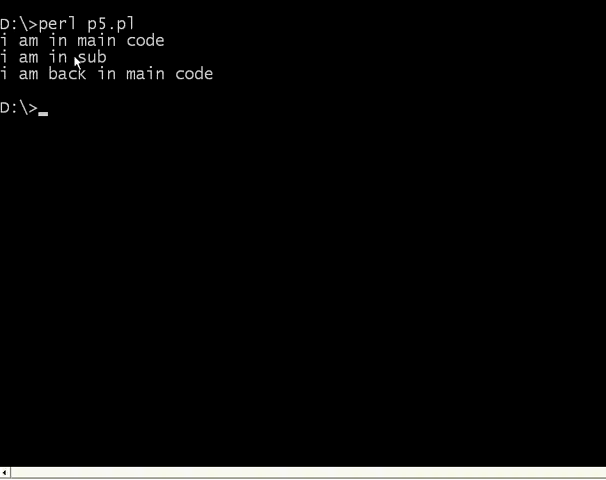
{"action": "mouse_move", "coordinate": [108, 84]}
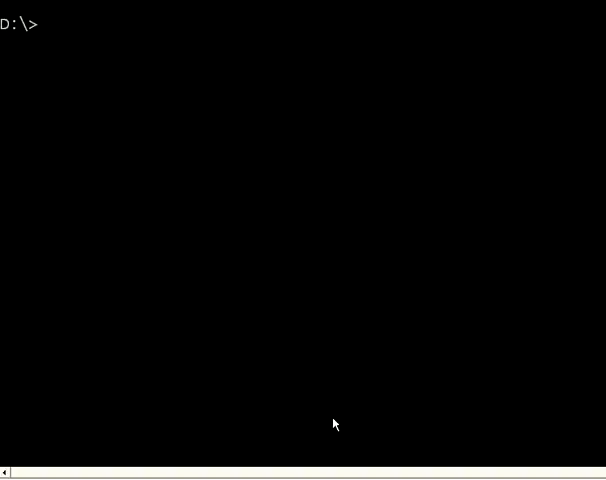
{"action": "type", "text": "perl p5.pl"}
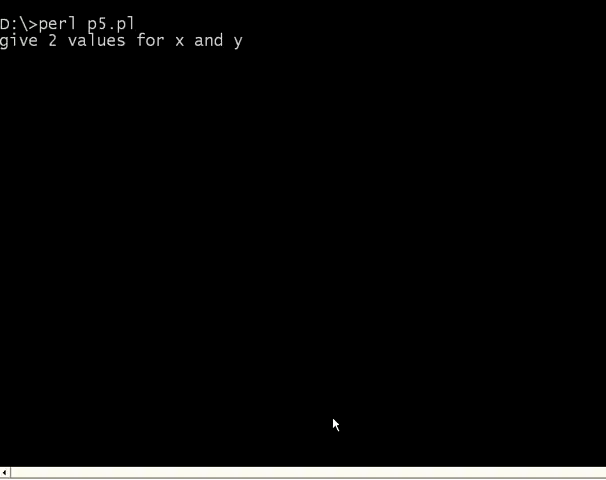
{"action": "type", "text": "5"}
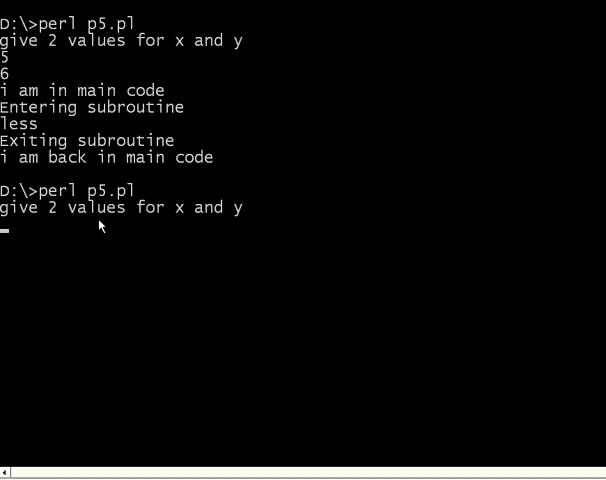
{"action": "type", "text": "8"}
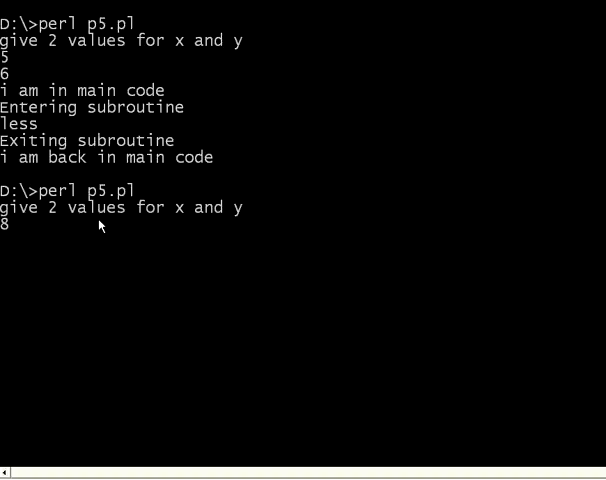
{"action": "type", "text": "3"}
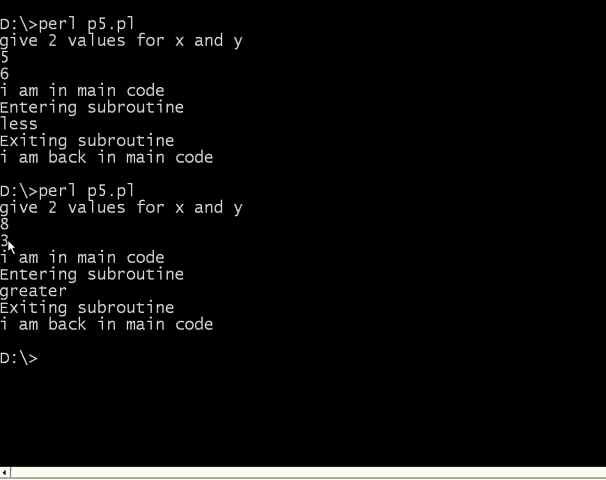
{"action": "mouse_move", "coordinate": [56, 292]}
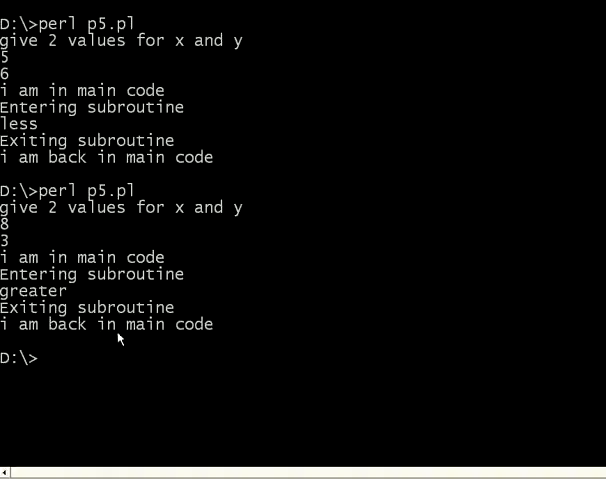
{"action": "type", "text": "cls"}
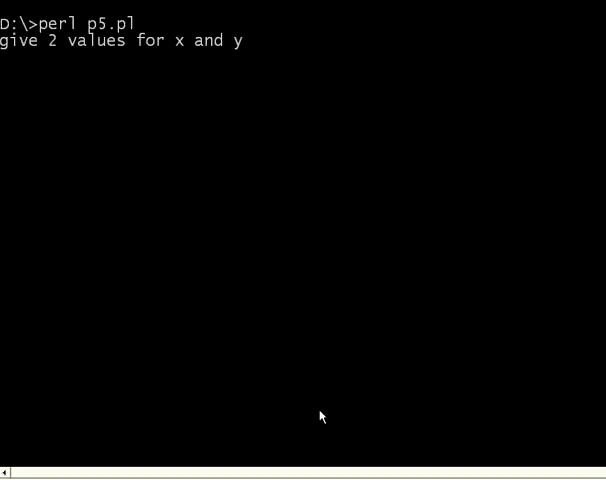
{"action": "type", "text": "6"}
{"action": "type", "text": "8"}
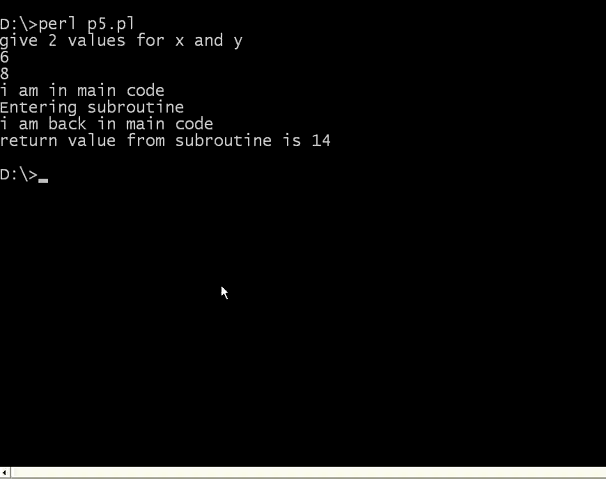
{"action": "mouse_move", "coordinate": [88, 112]}
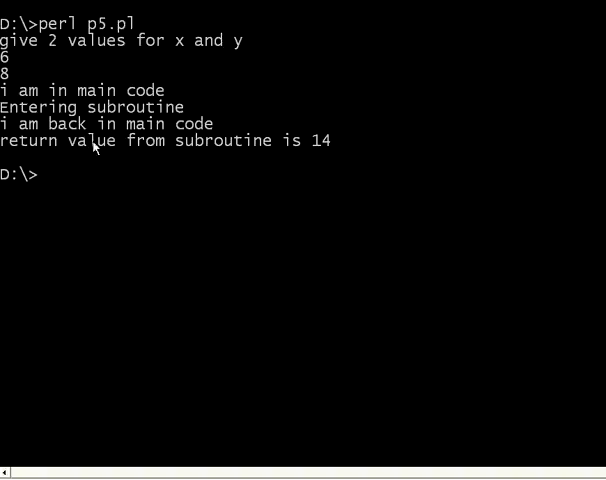
{"action": "mouse_move", "coordinate": [326, 146]}
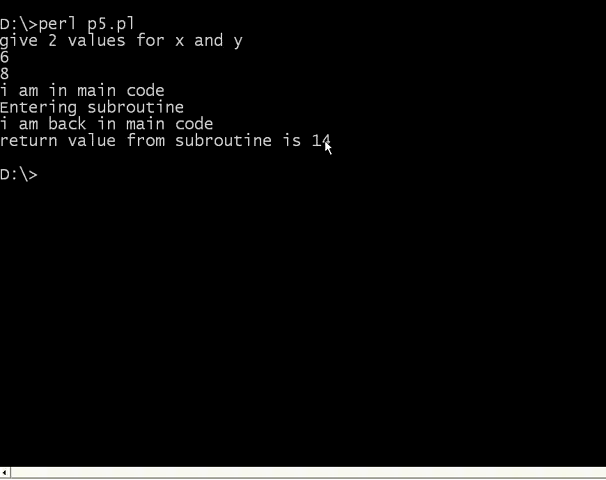